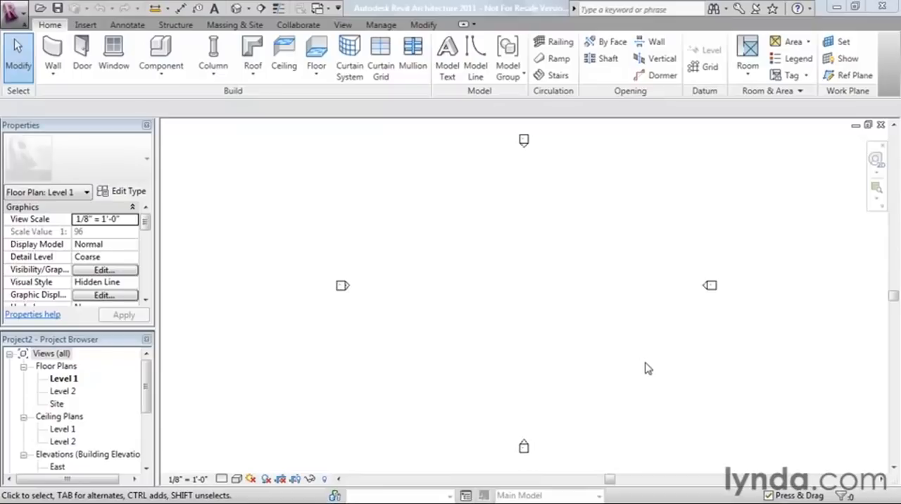
mouse_move(538, 312)
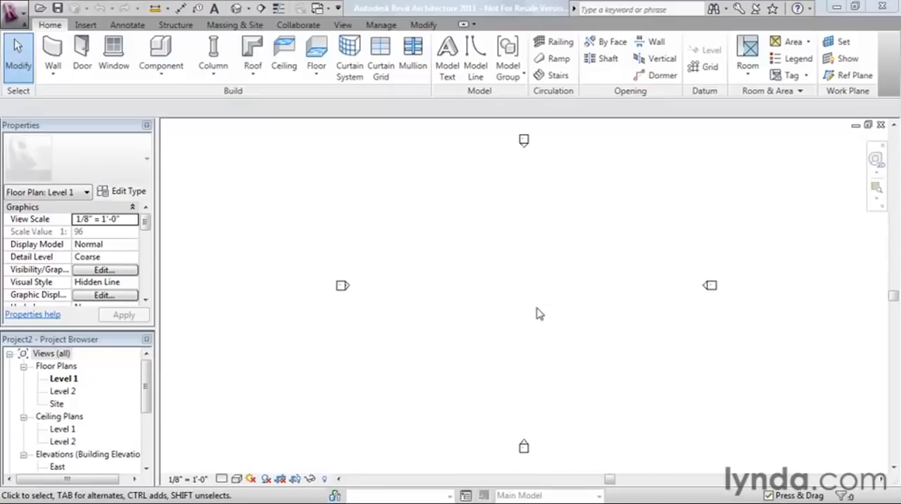
mouse_move(444, 284)
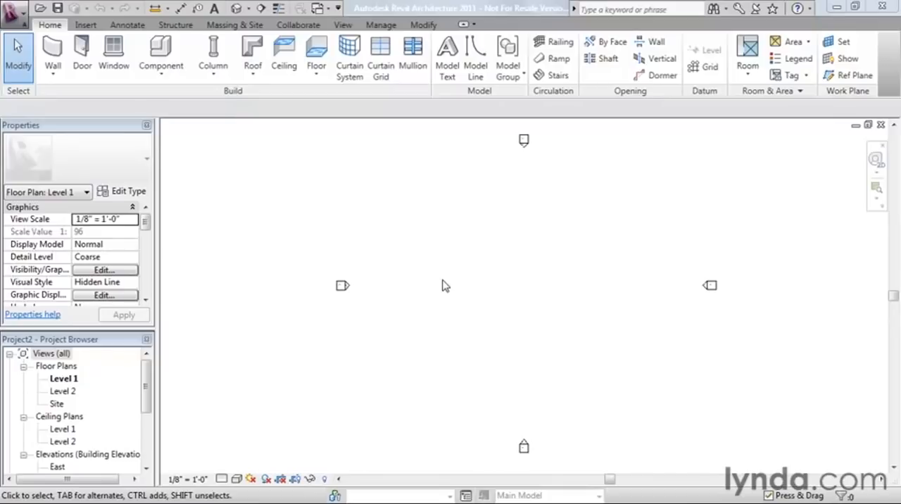
mouse_move(484, 276)
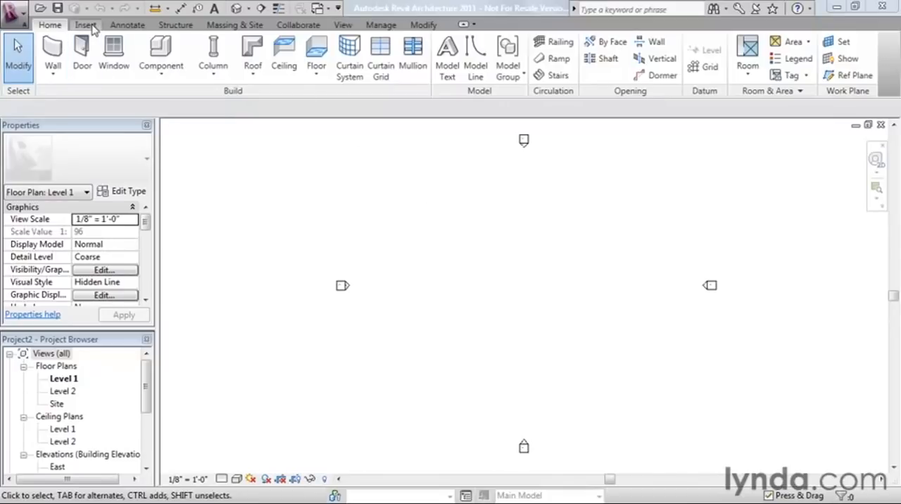
Start Link CAD from the Insert ribbon to bring in the AutoCAD Siteplan drawing
click(84, 25)
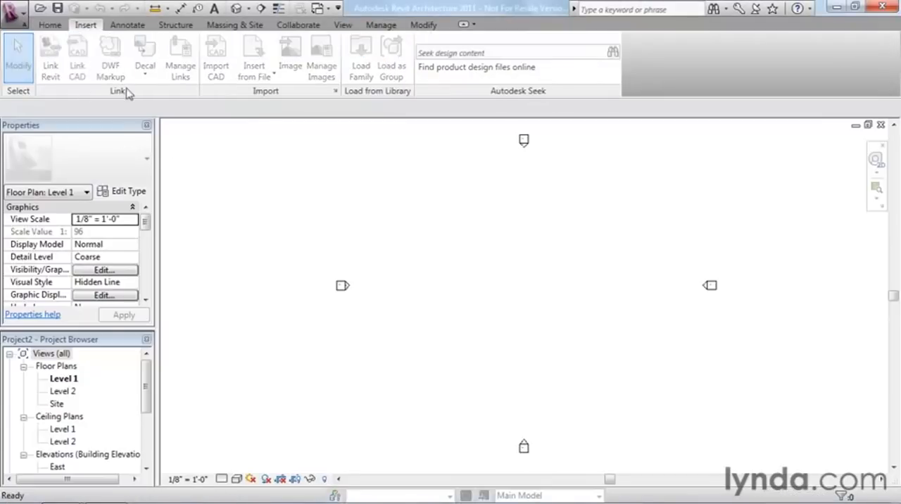
click(77, 59)
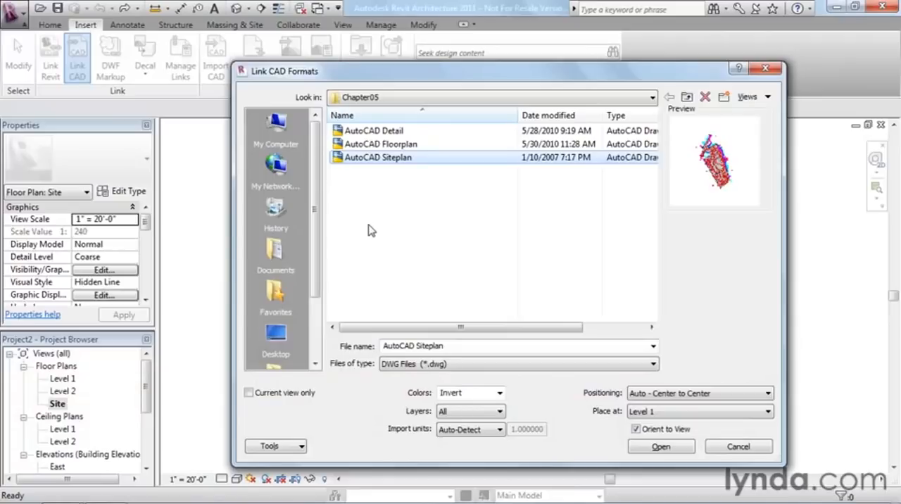
mouse_move(361, 286)
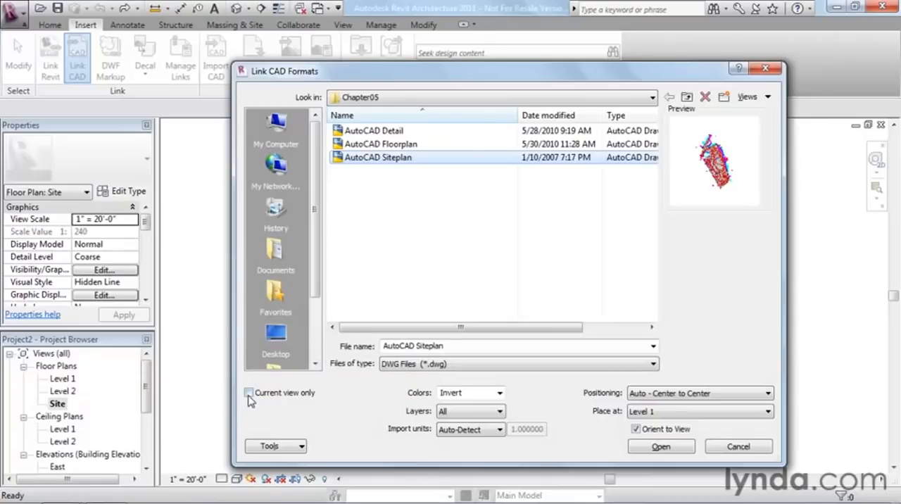
mouse_move(295, 403)
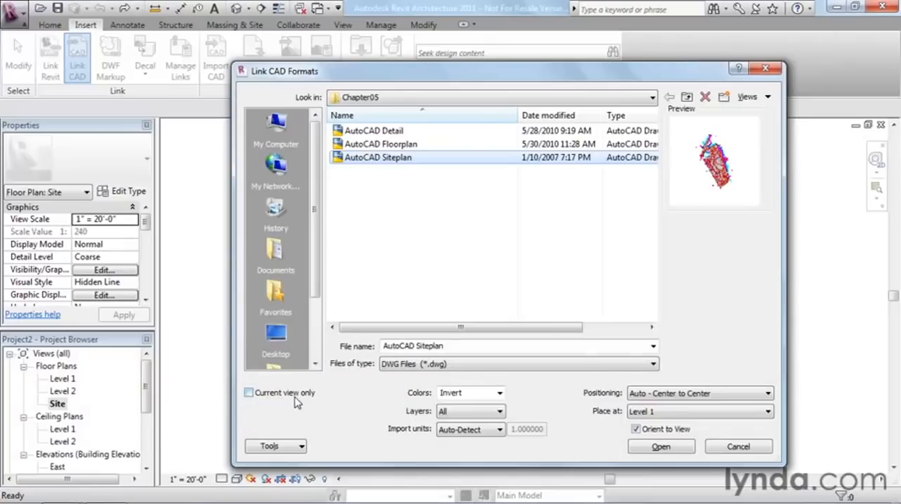
mouse_move(280, 403)
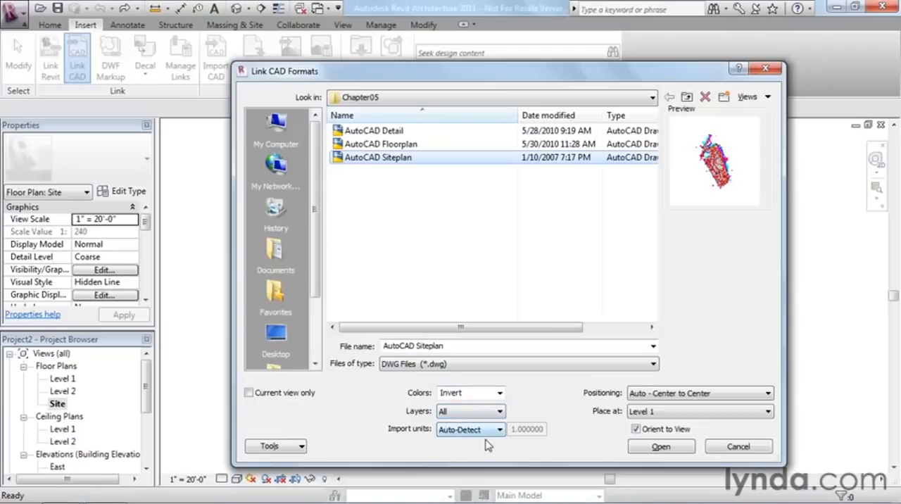
Link the site plan with Positioning set to Auto - Origin to Origin
click(767, 392)
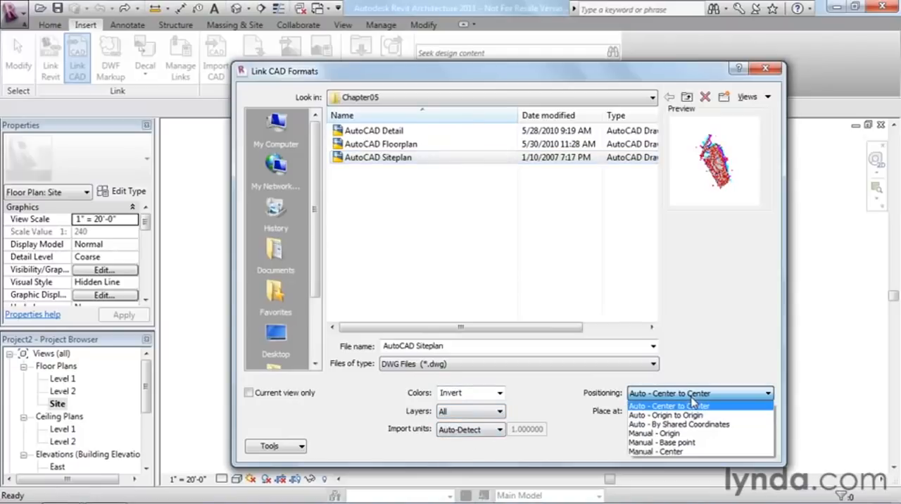
click(665, 415)
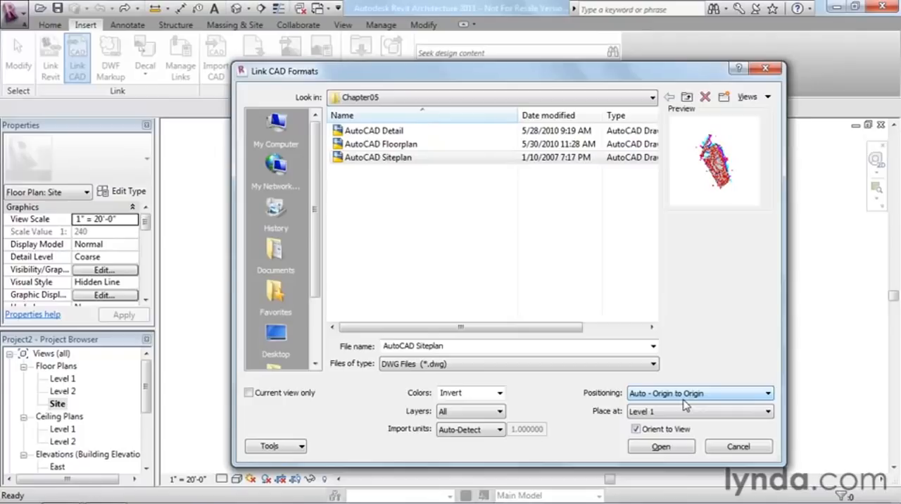
click(660, 446)
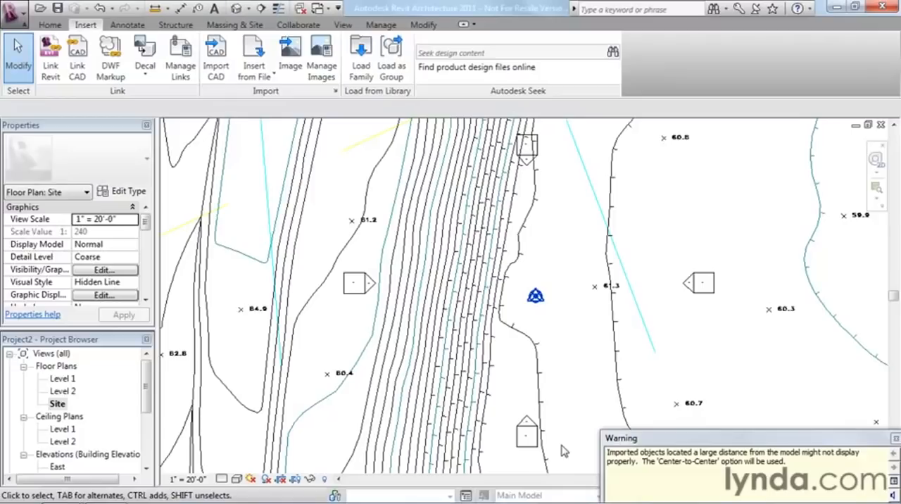
mouse_move(574, 448)
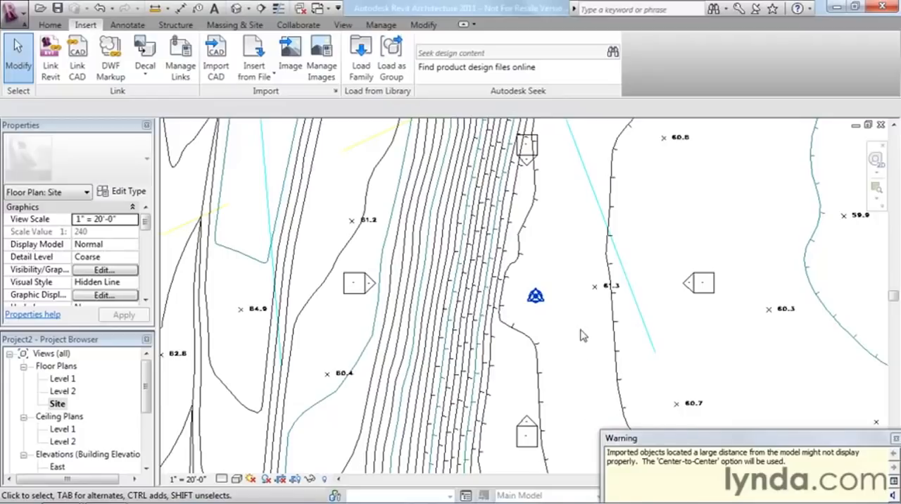
Dismiss the Center-to-Center positioning warning so the linked site plan shows in full
click(876, 423)
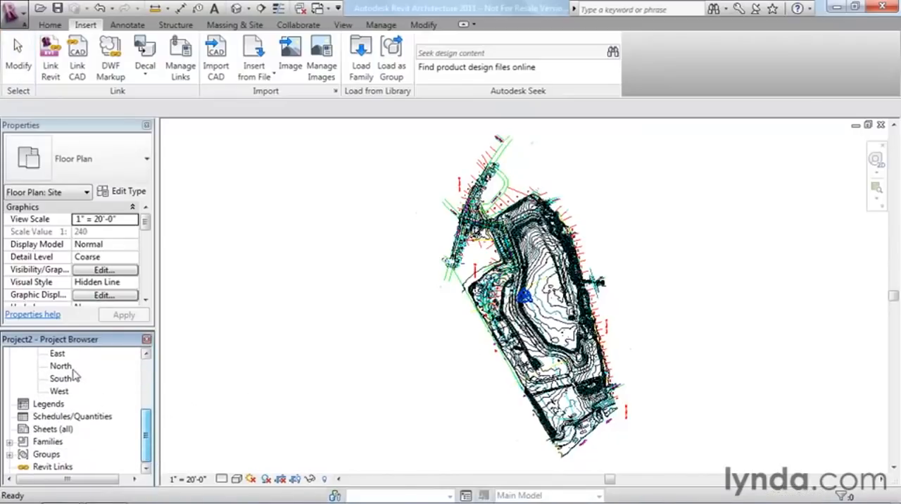
Switch to the South elevation view from the Project Browser
double_click(62, 377)
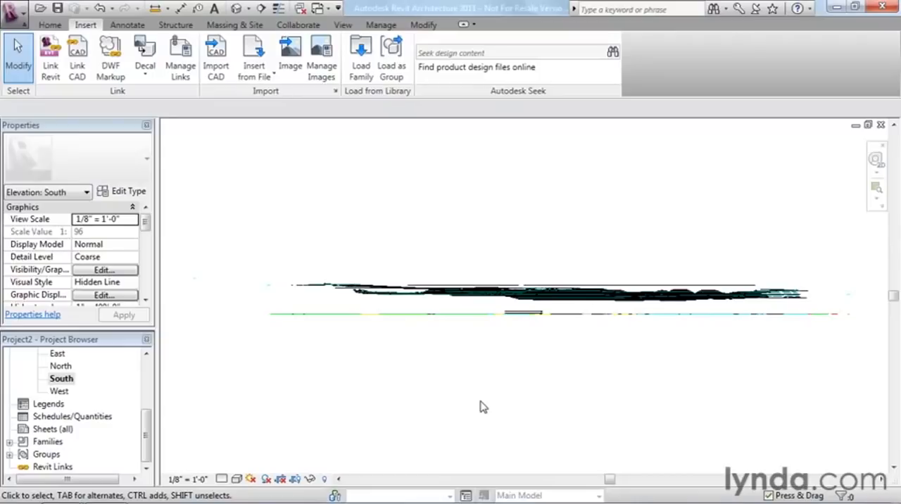
mouse_move(532, 318)
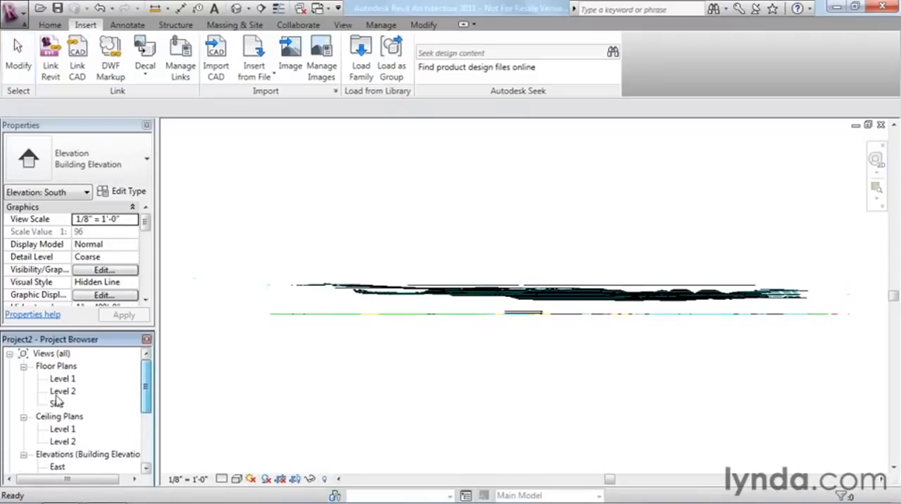
Return to the Site floor plan from the Project Browser
double_click(56, 403)
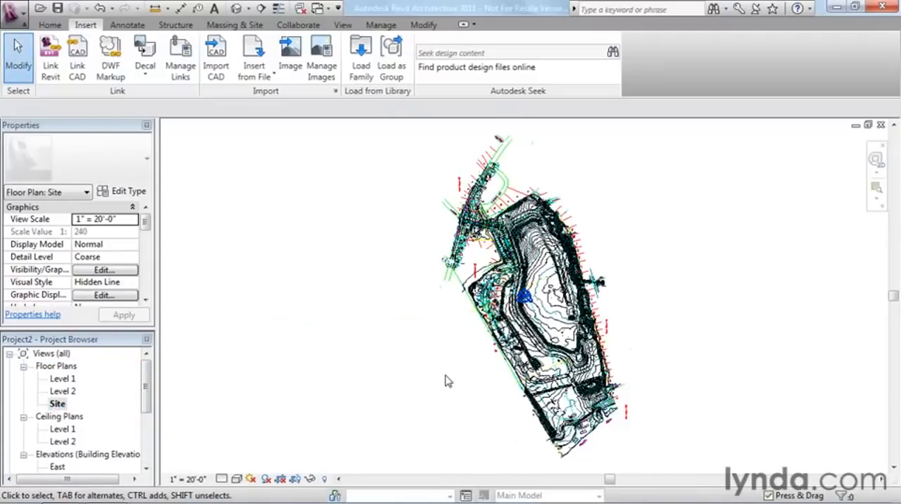
mouse_move(428, 378)
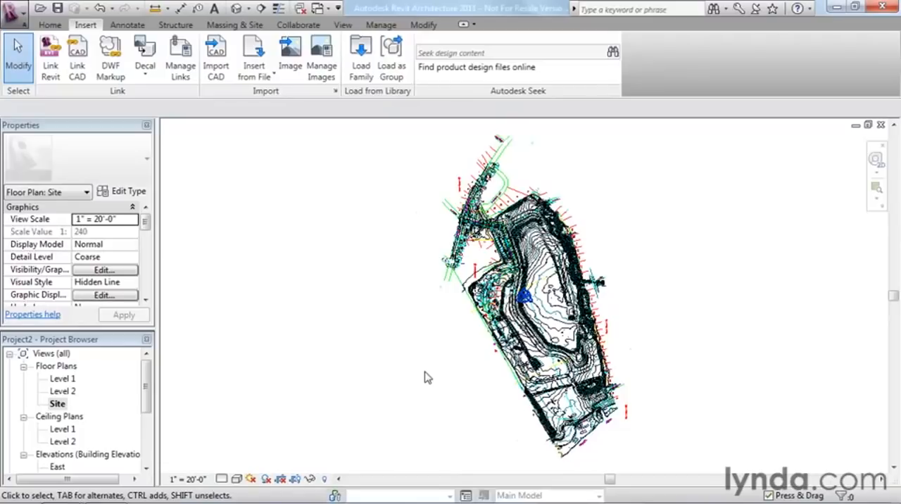
mouse_move(428, 315)
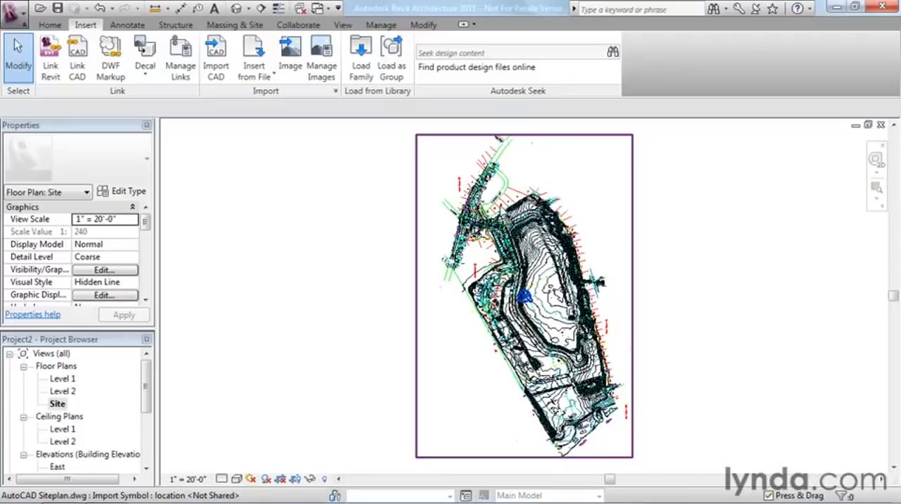
mouse_move(437, 252)
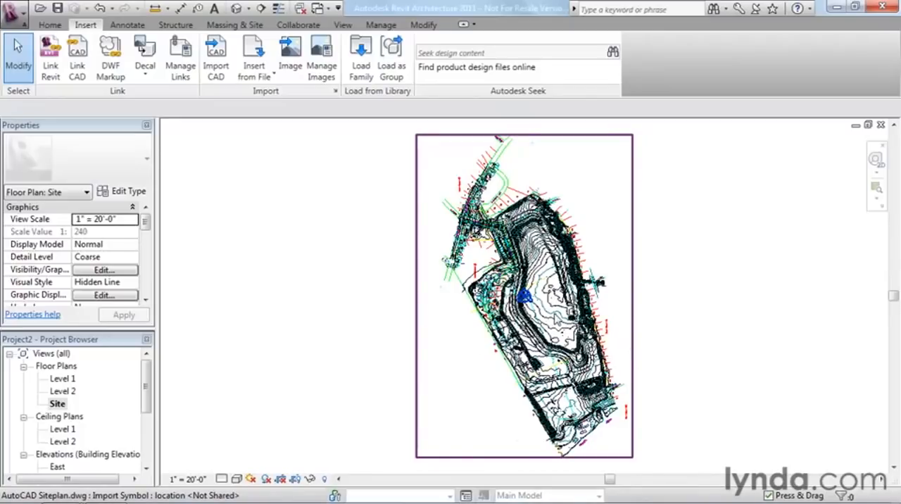
mouse_move(556, 321)
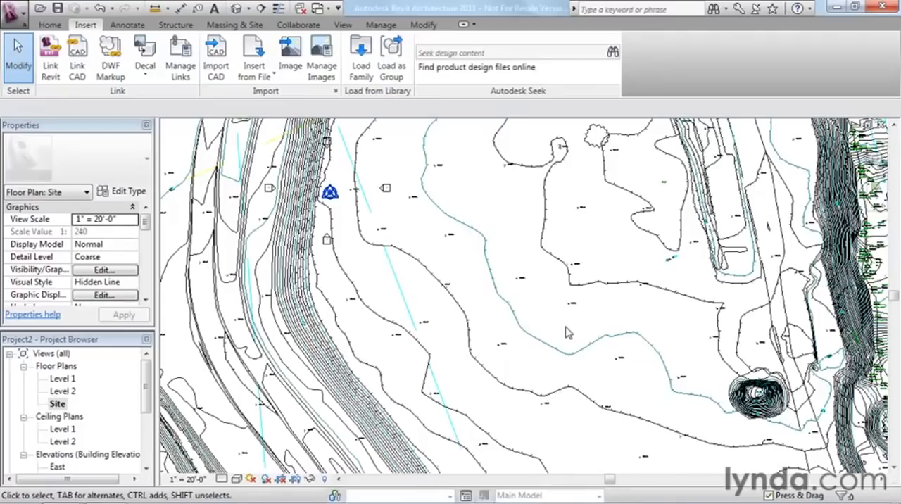
mouse_move(529, 333)
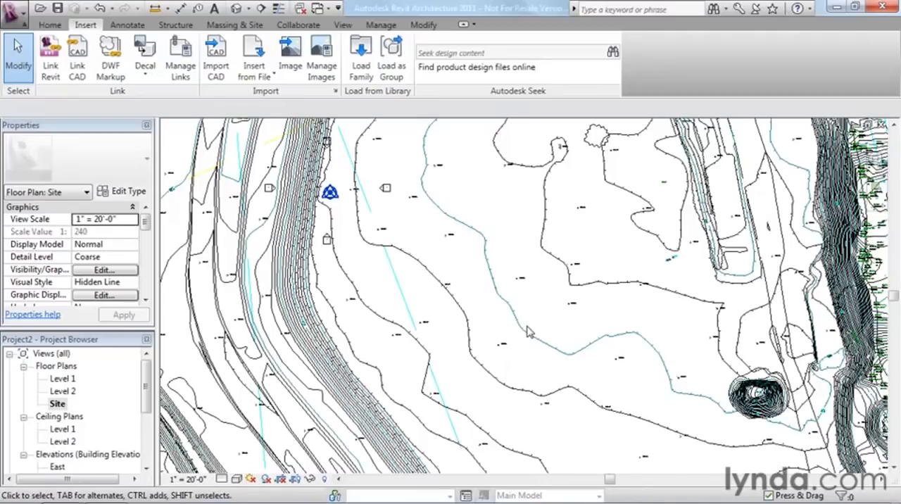
mouse_move(518, 321)
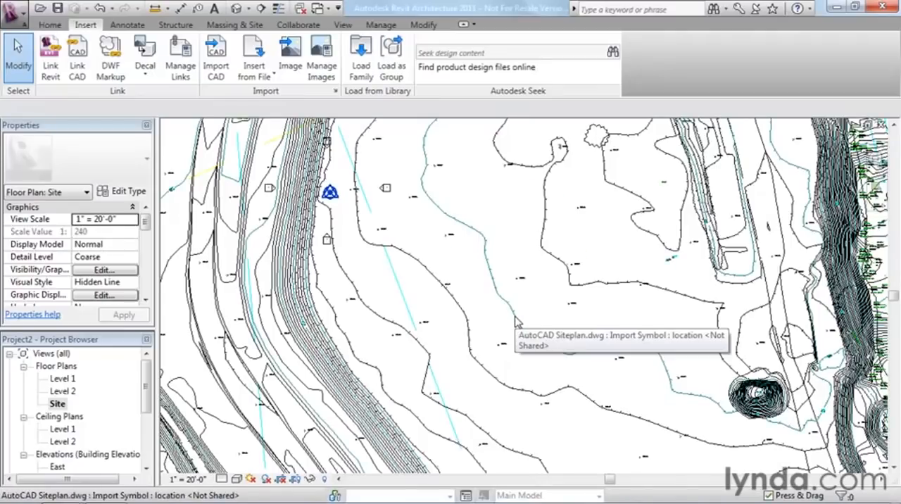
mouse_move(467, 335)
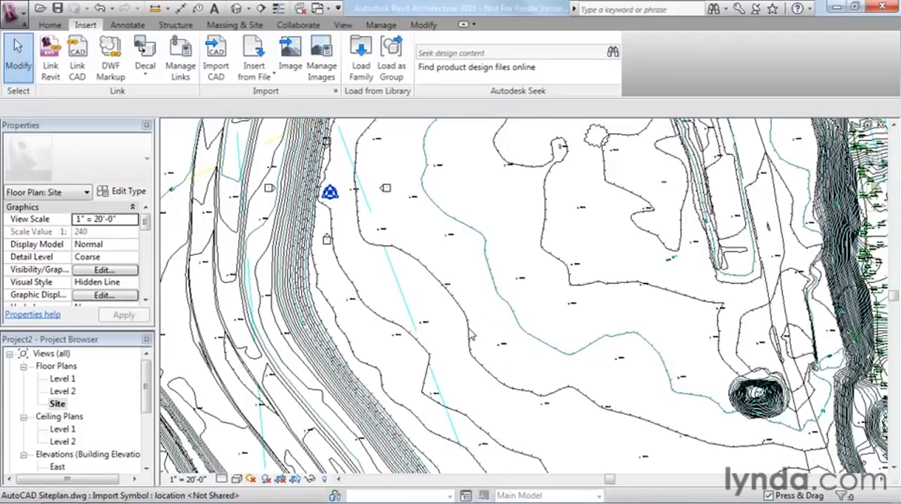
mouse_move(411, 238)
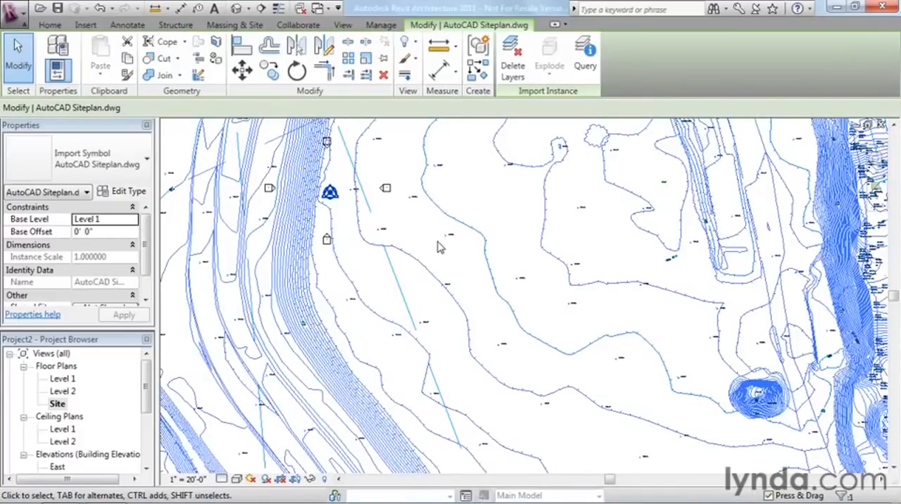
mouse_move(585, 54)
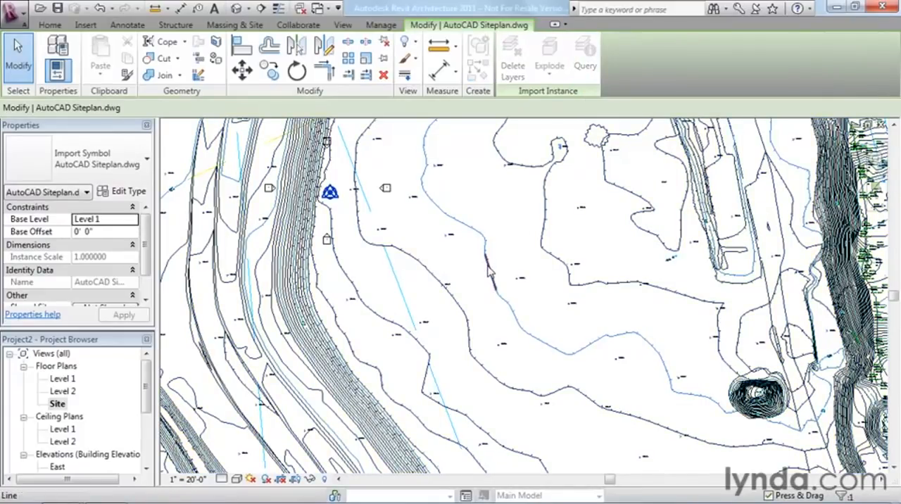
mouse_move(490, 270)
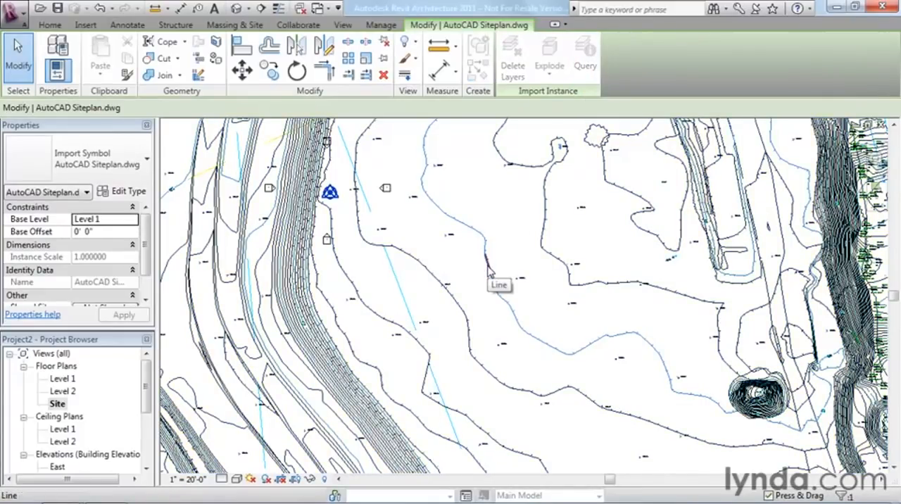
Query contour lines in the linked site plan, reading layers CF-DEP_INDX and CF-DEP_INT
click(585, 53)
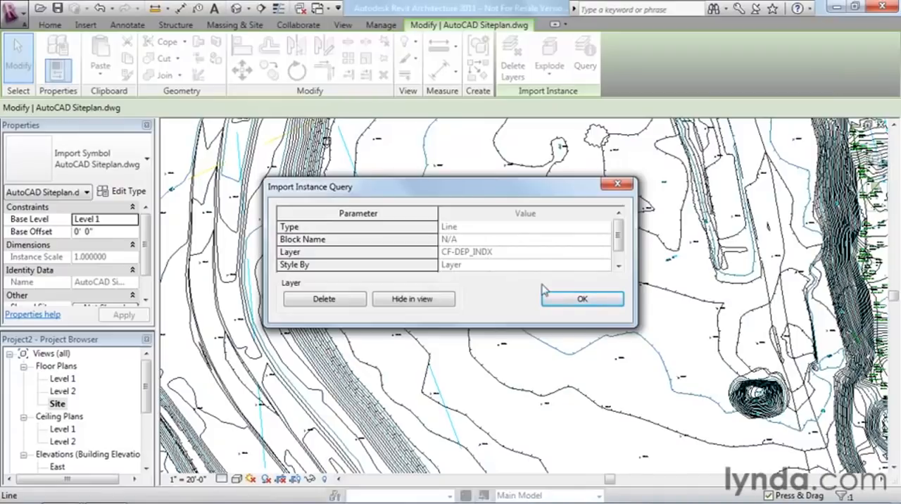
click(582, 298)
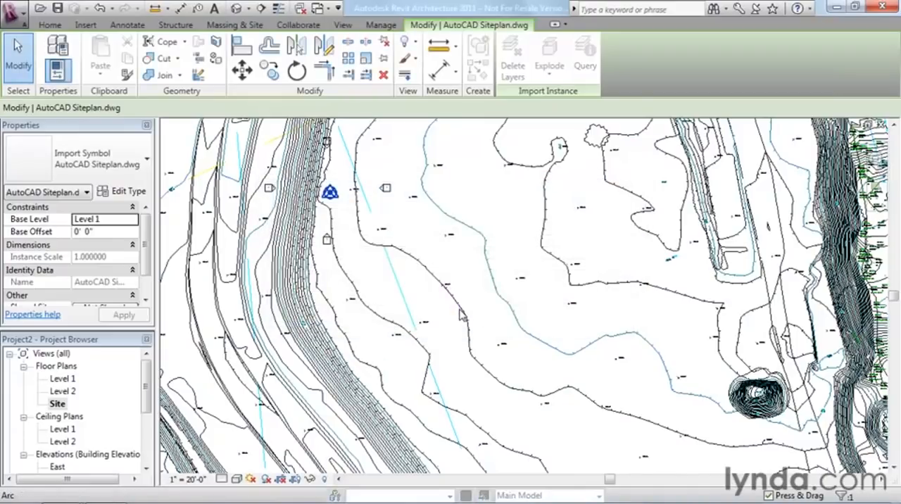
click(586, 53)
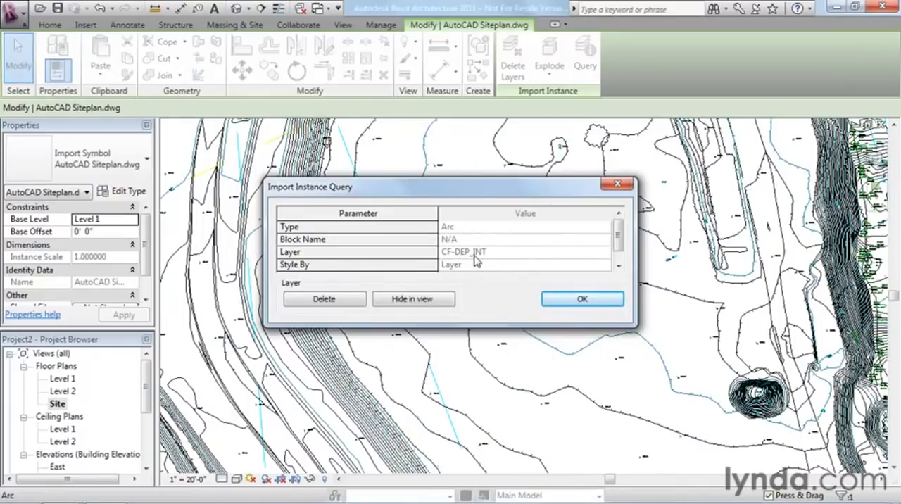
mouse_move(542, 284)
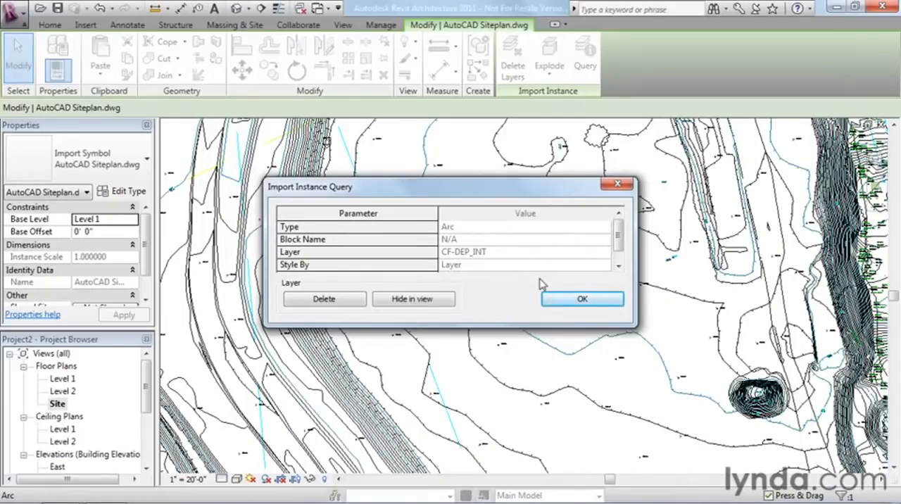
click(583, 298)
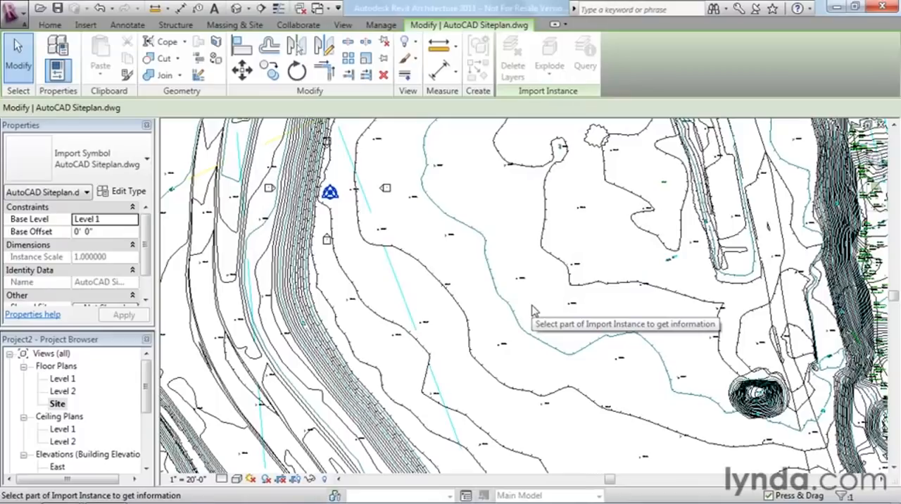
mouse_move(500, 200)
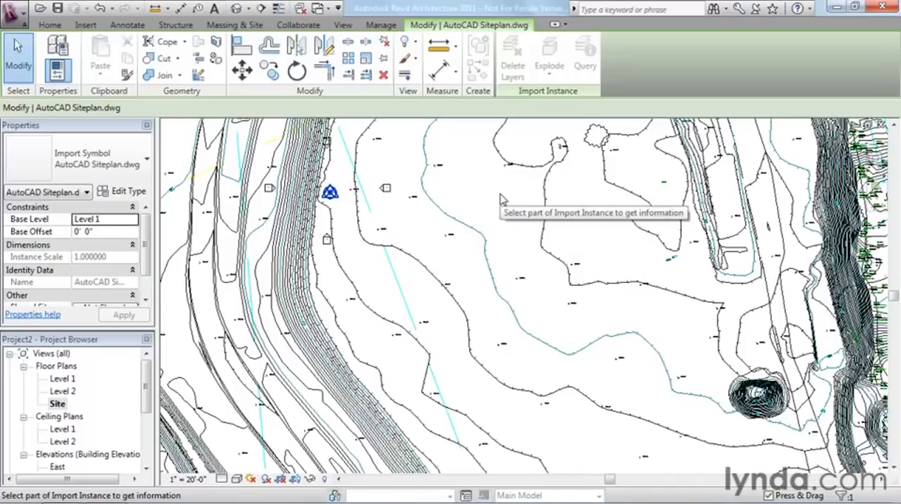
Begin a new Toposurface from Massing & Site and reach the Create from Import tools
click(234, 25)
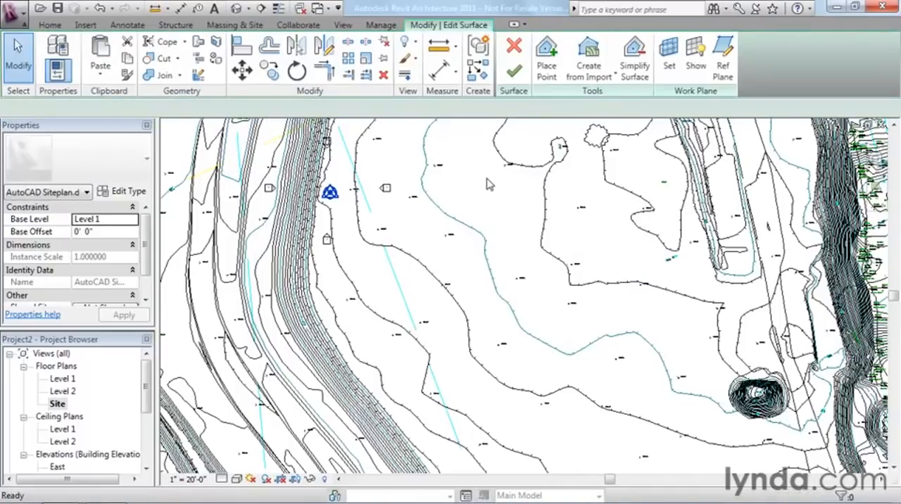
click(546, 58)
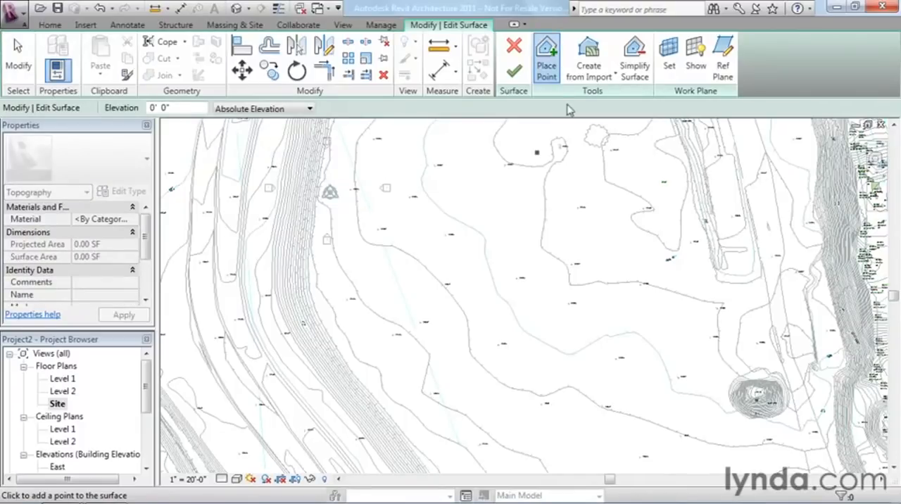
mouse_move(546, 56)
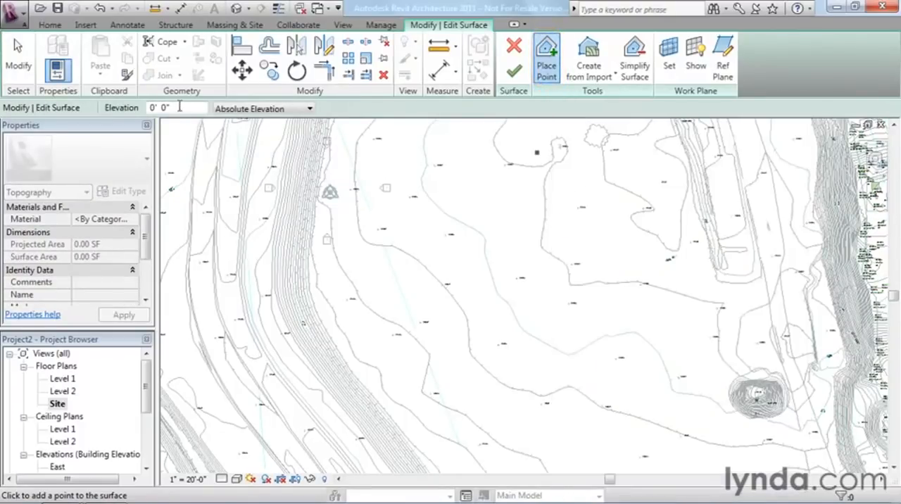
click(162, 108)
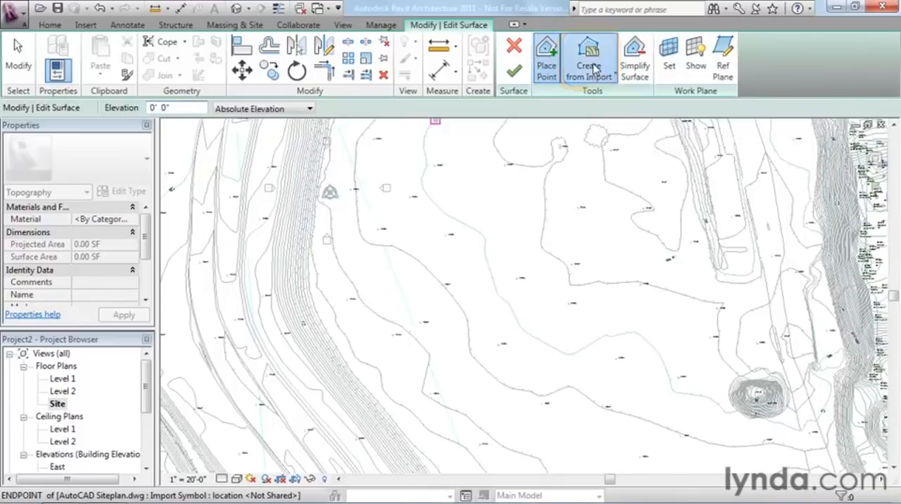
click(590, 59)
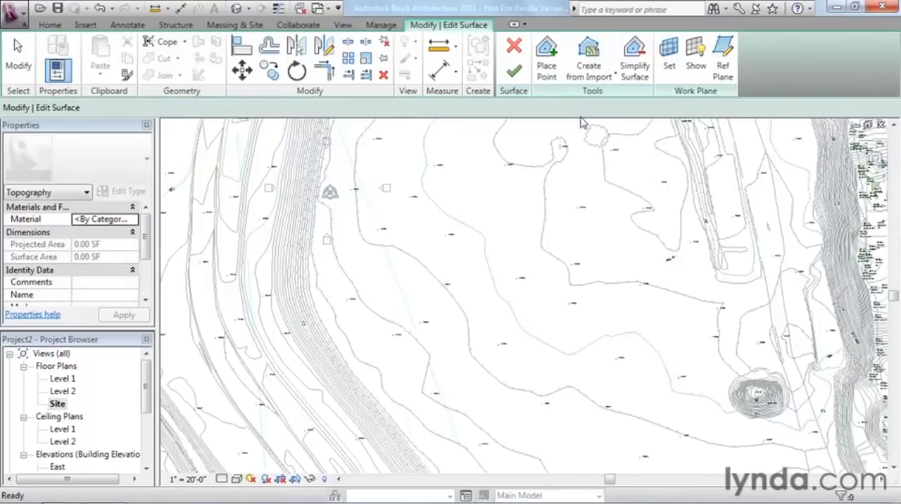
Take surface points from the CAD link using only layers CF-DEP_INDX and CF-DEP_INT
click(588, 56)
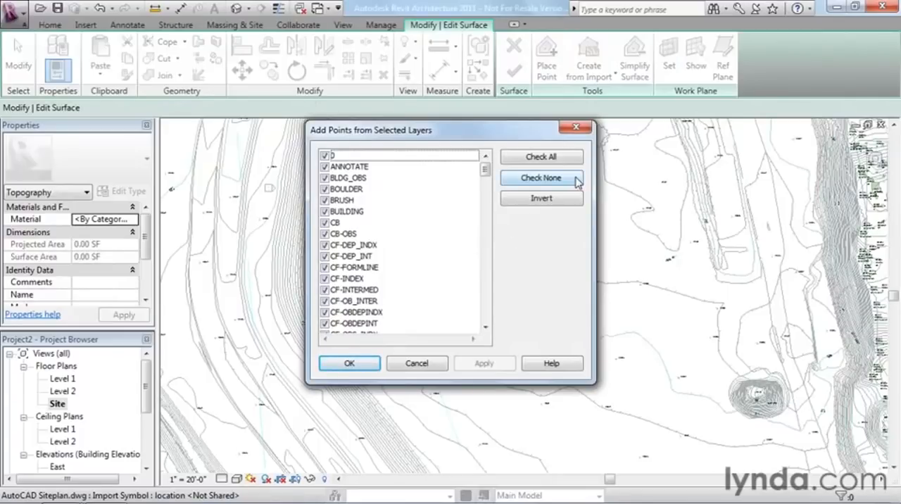
click(540, 177)
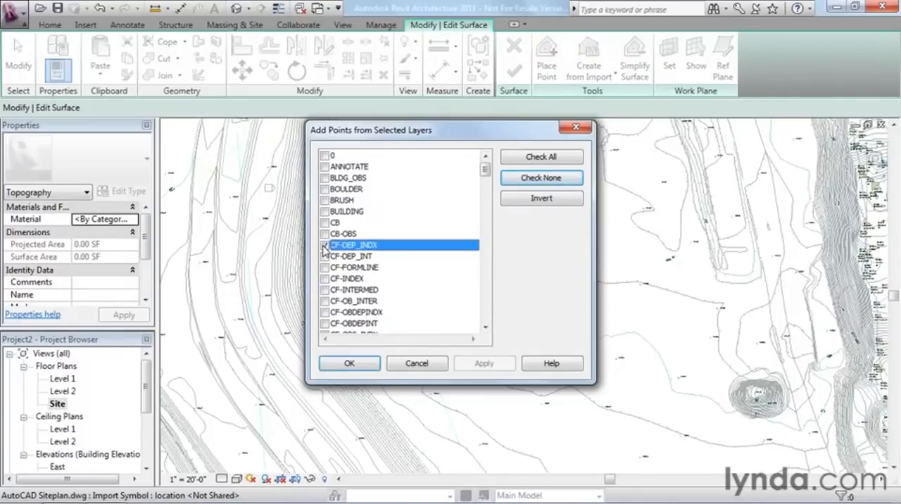
click(352, 255)
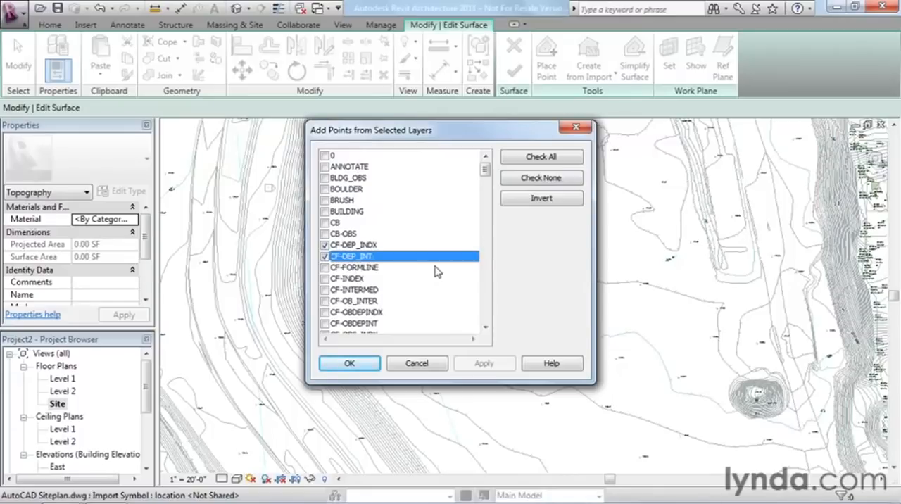
click(349, 363)
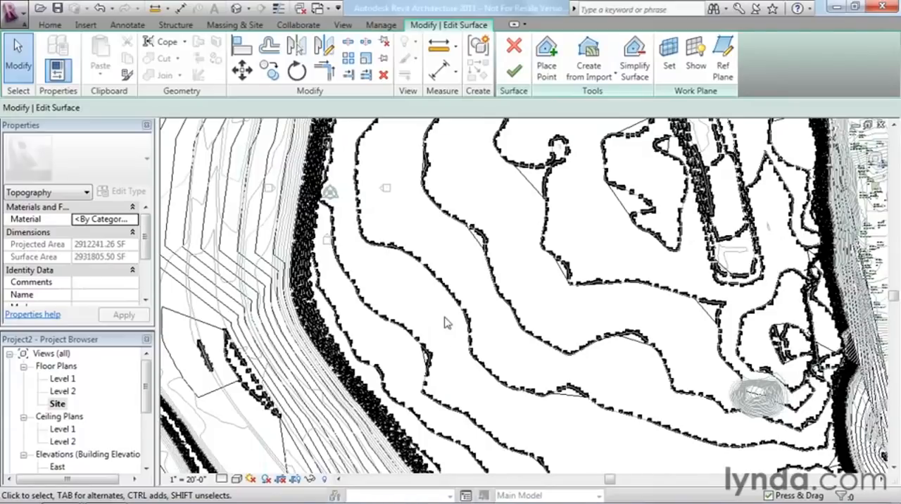
mouse_move(407, 186)
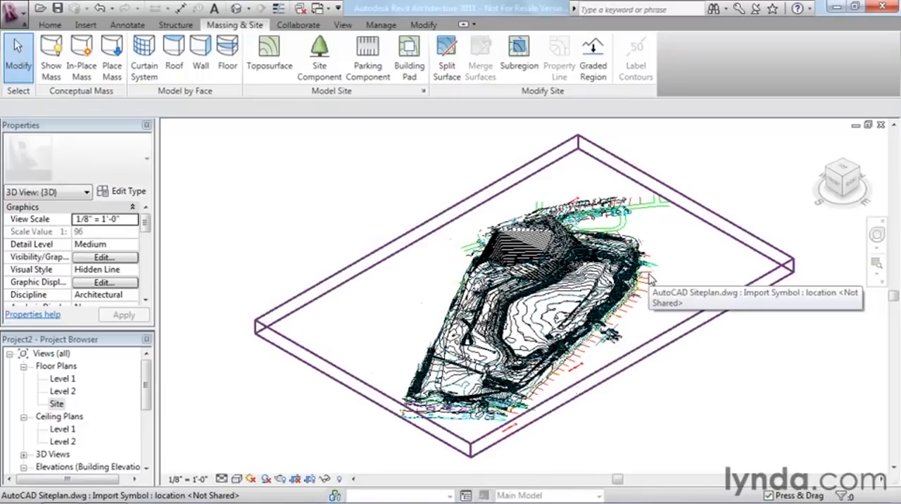
mouse_move(650, 280)
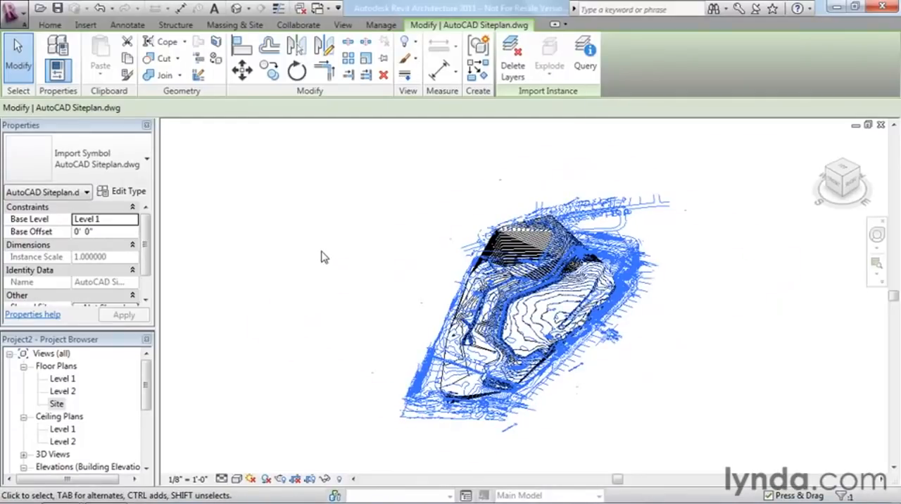
mouse_move(373, 236)
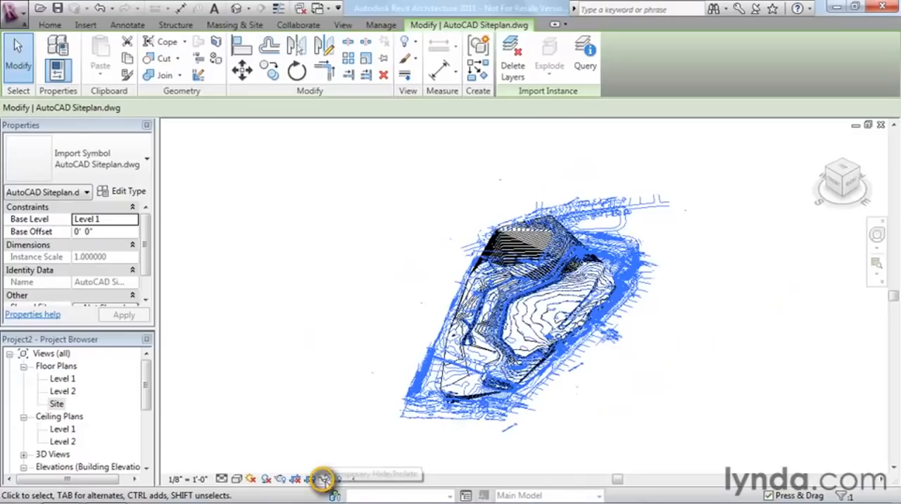
mouse_move(323, 479)
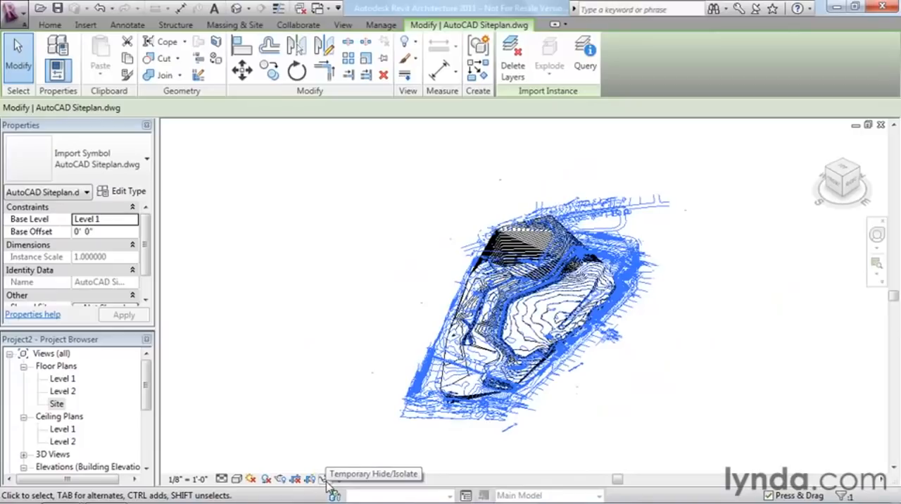
Temporarily hide the linked CAD site plan in the 3D view, leaving only the terrain
click(334, 478)
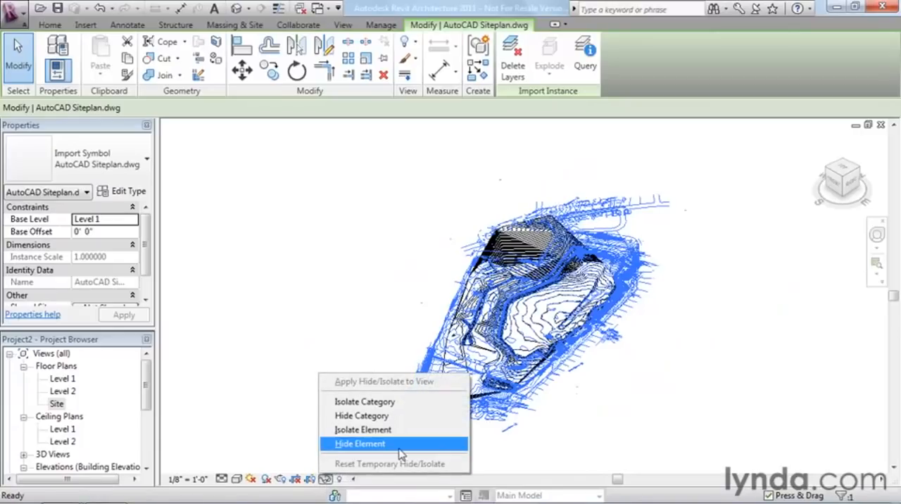
click(360, 443)
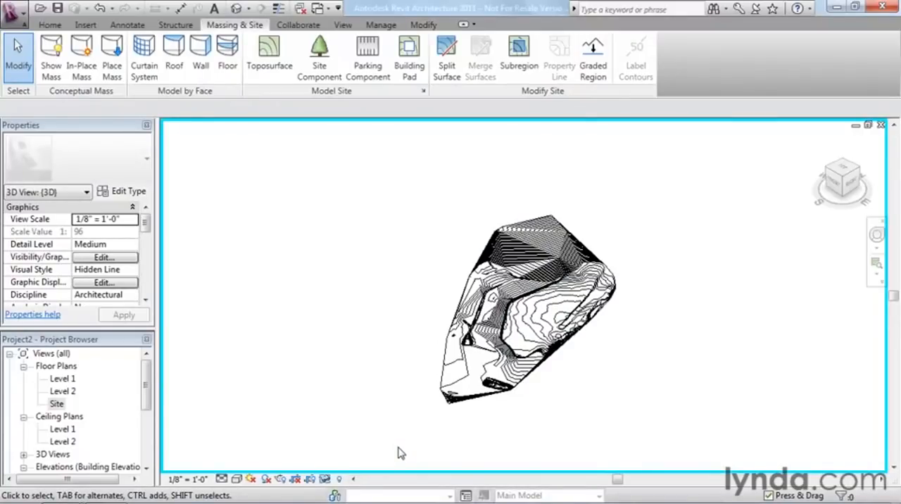
Set the 3D view's visual style to Shaded with Edges
click(236, 479)
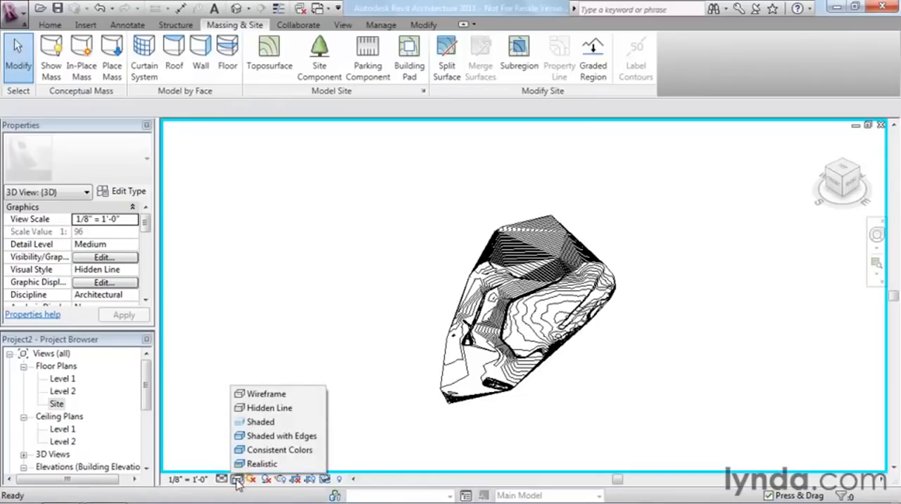
mouse_move(282, 408)
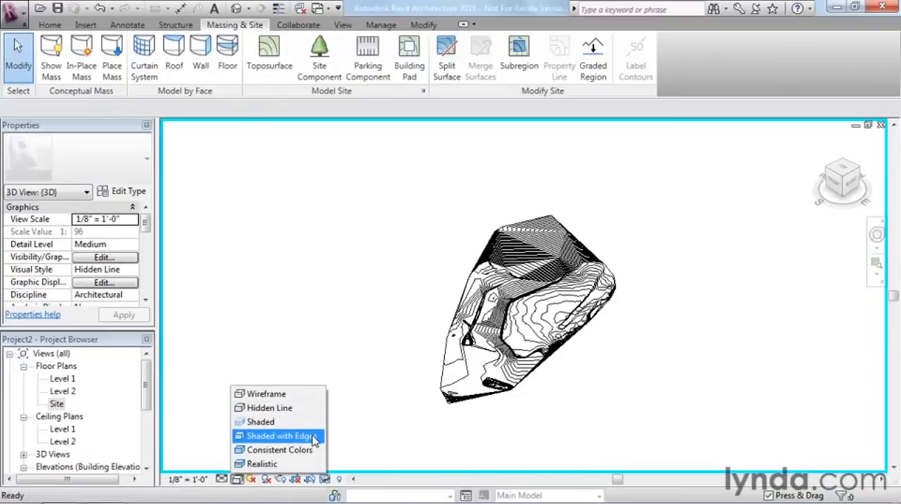
click(274, 435)
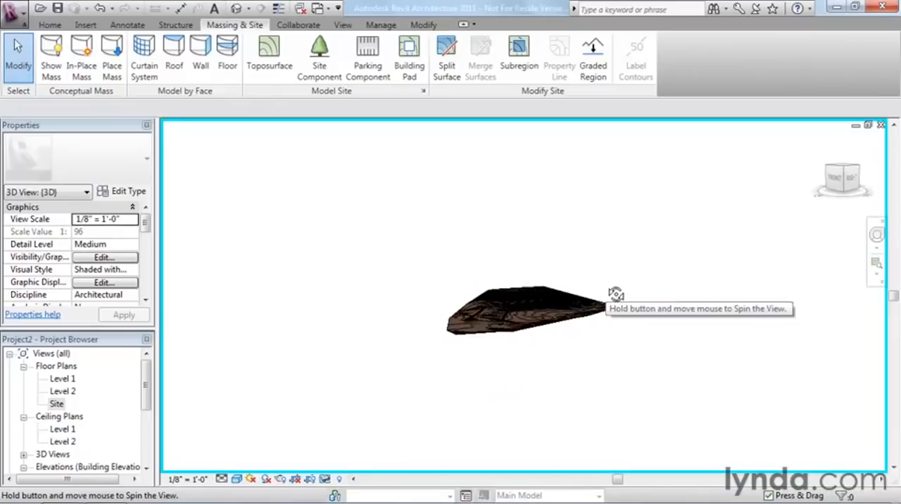
Orbit the shaded terrain from low side and edge-on views to a top-down view, then zoom into its middle
drag(617, 293, 746, 233)
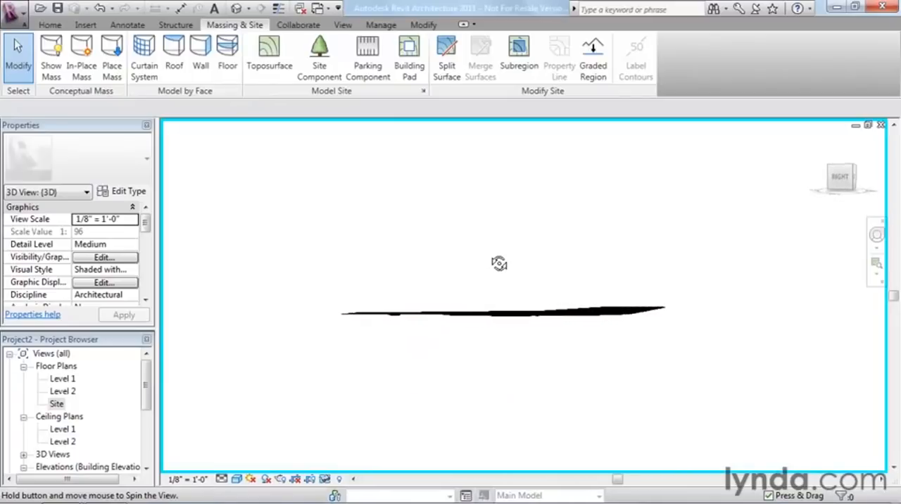
drag(499, 263, 716, 301)
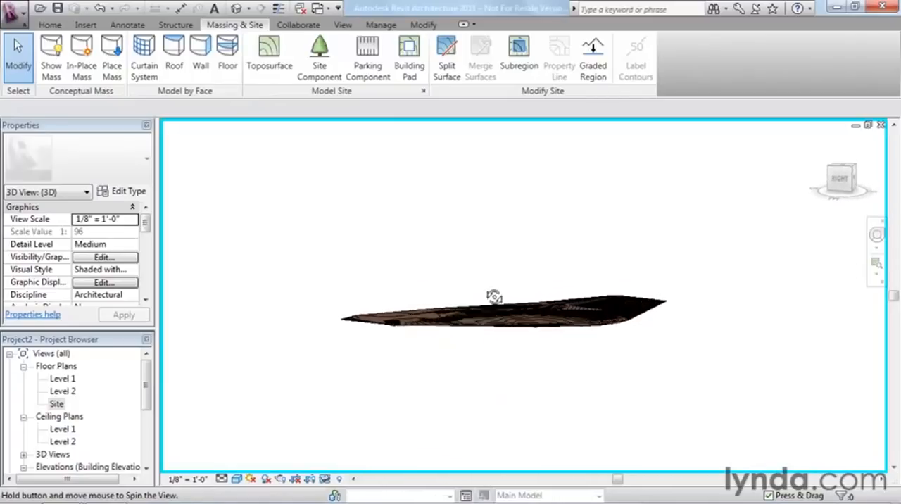
drag(493, 296, 504, 251)
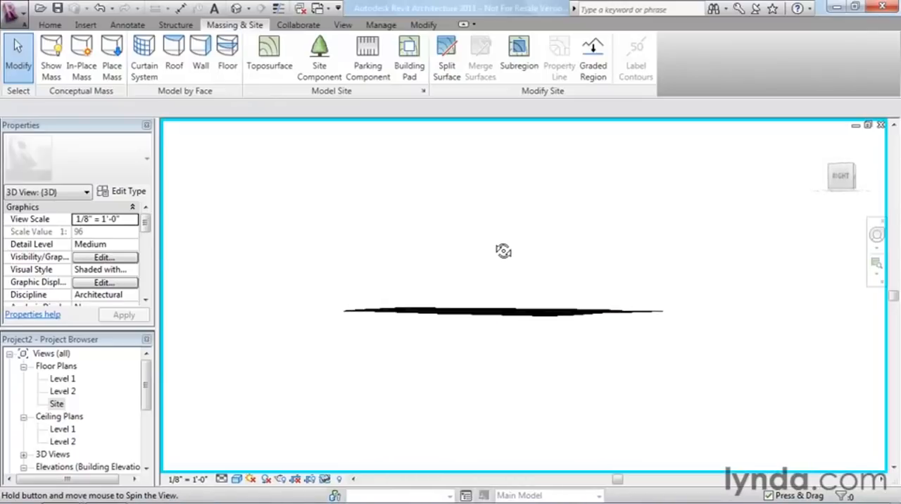
drag(504, 251, 526, 442)
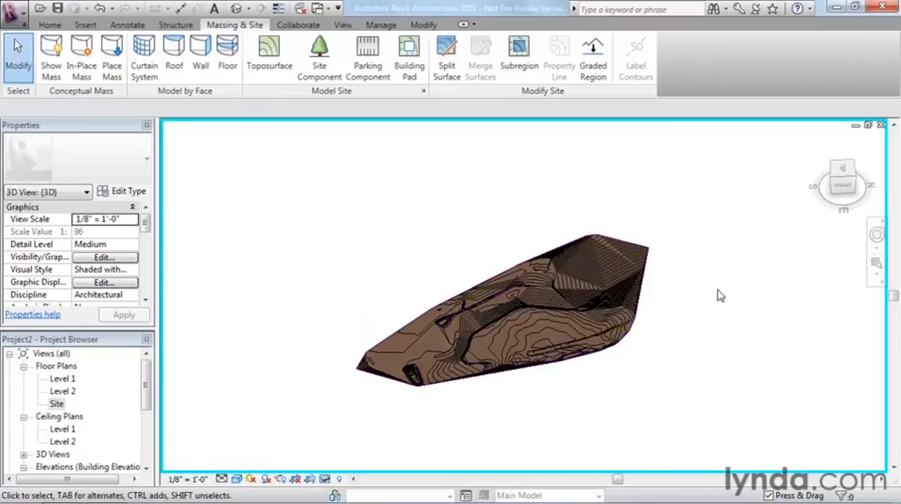
drag(438, 255, 640, 372)
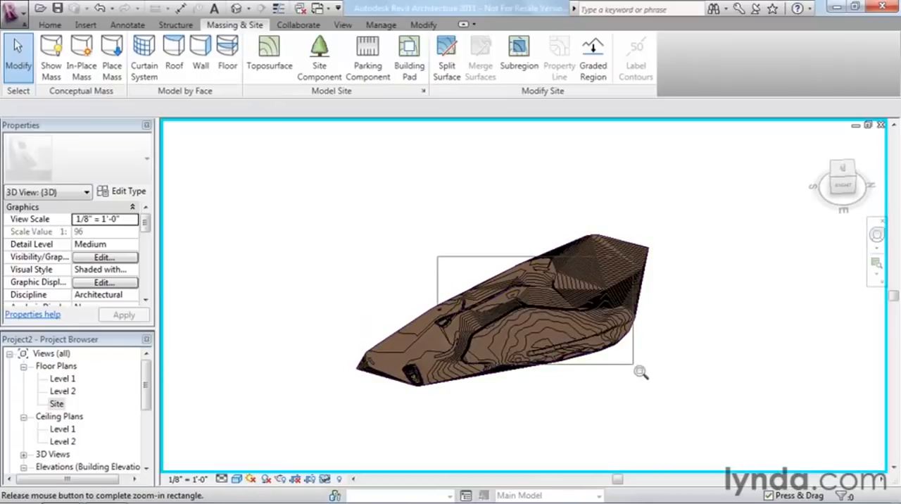